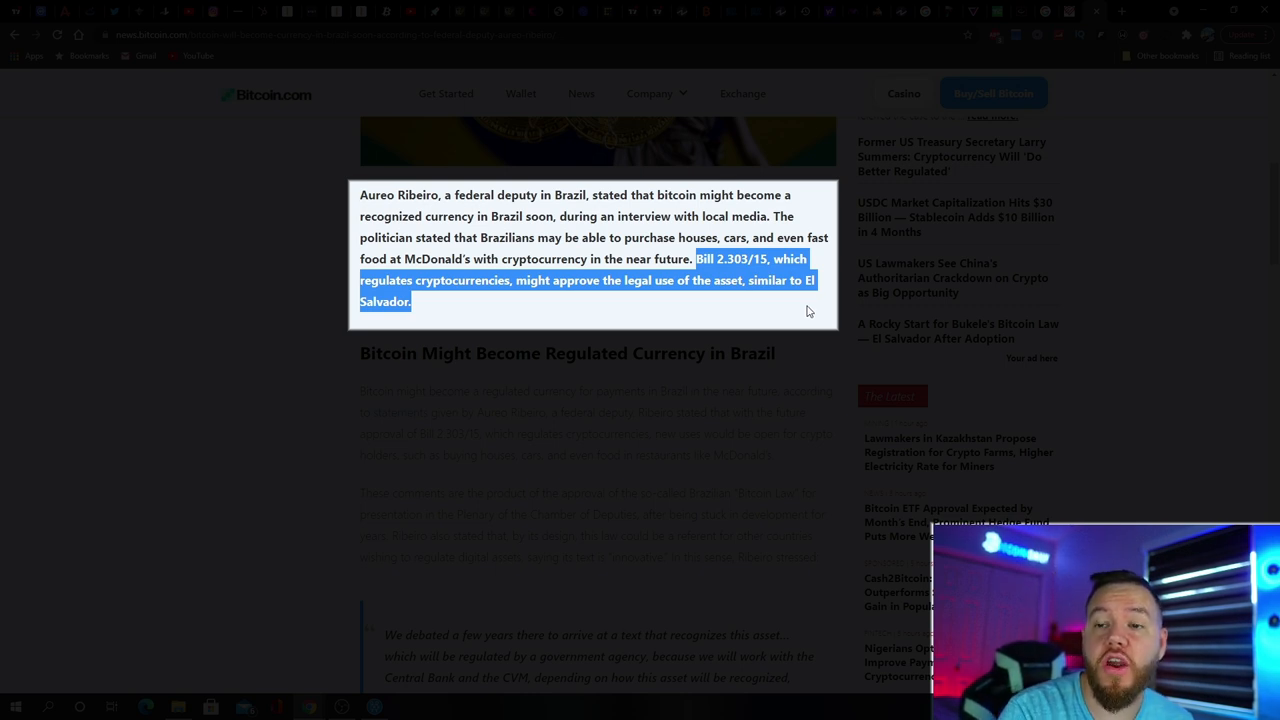
mouse_move(696, 312)
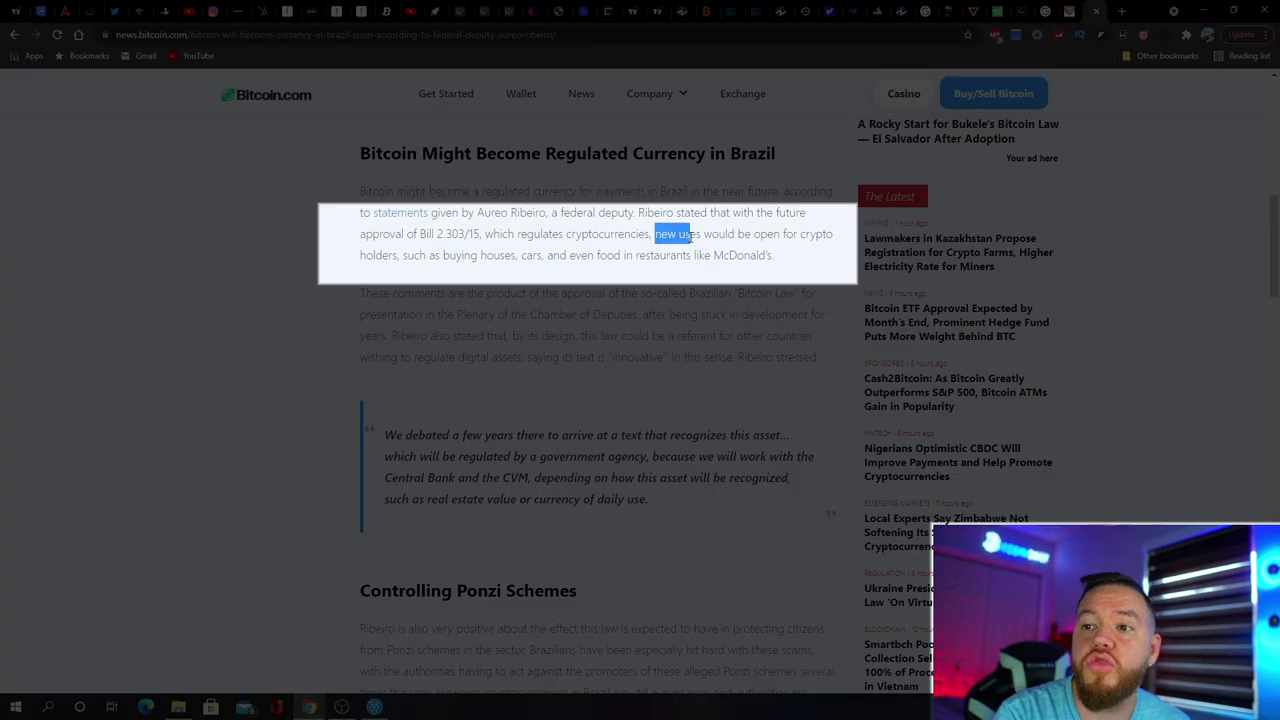
Highlight a passage of the deputy's quote and continue down to the 'Controlling Ponzi Schemes' heading.
left_click_drag(656, 232, 744, 254)
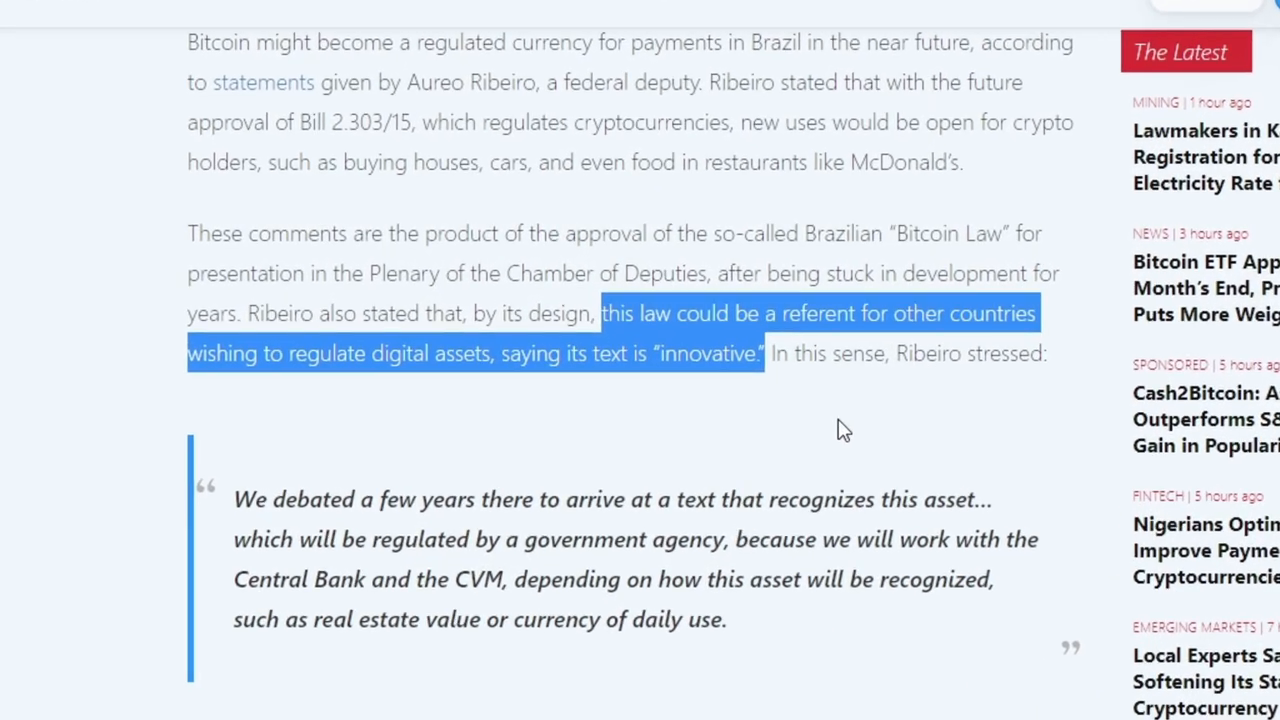
scroll("down", 3)
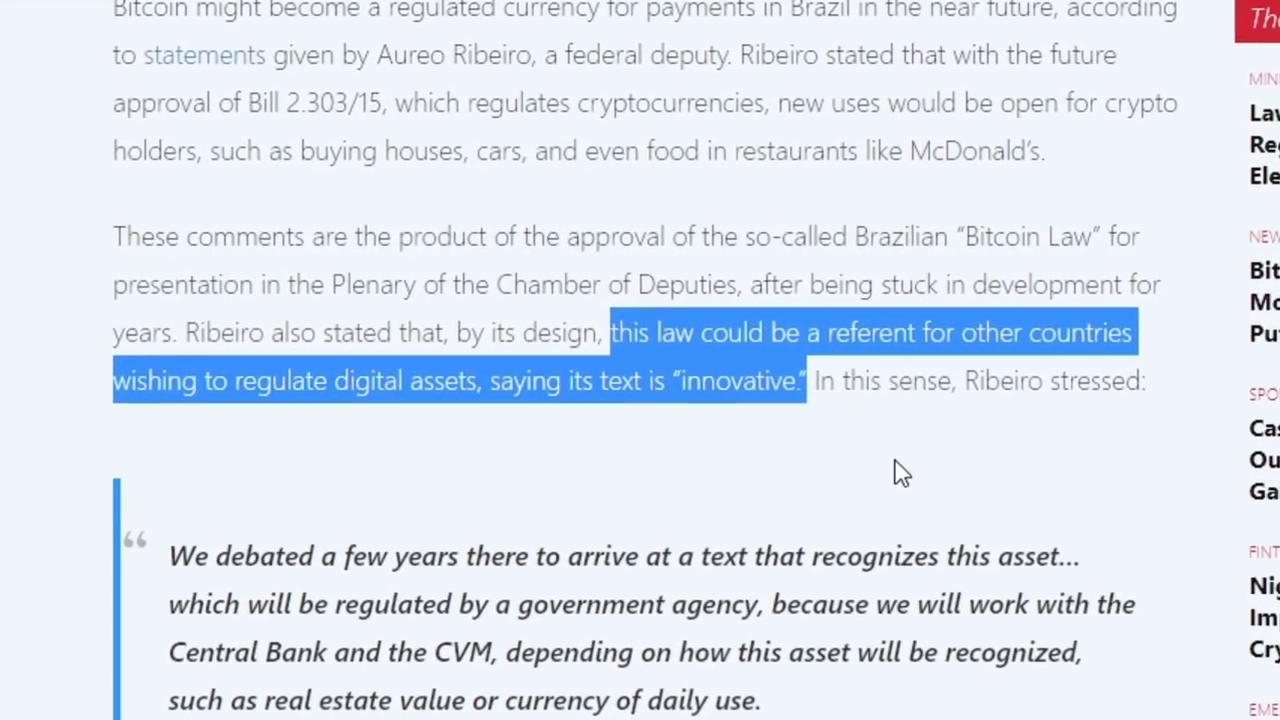
scroll("down", 3)
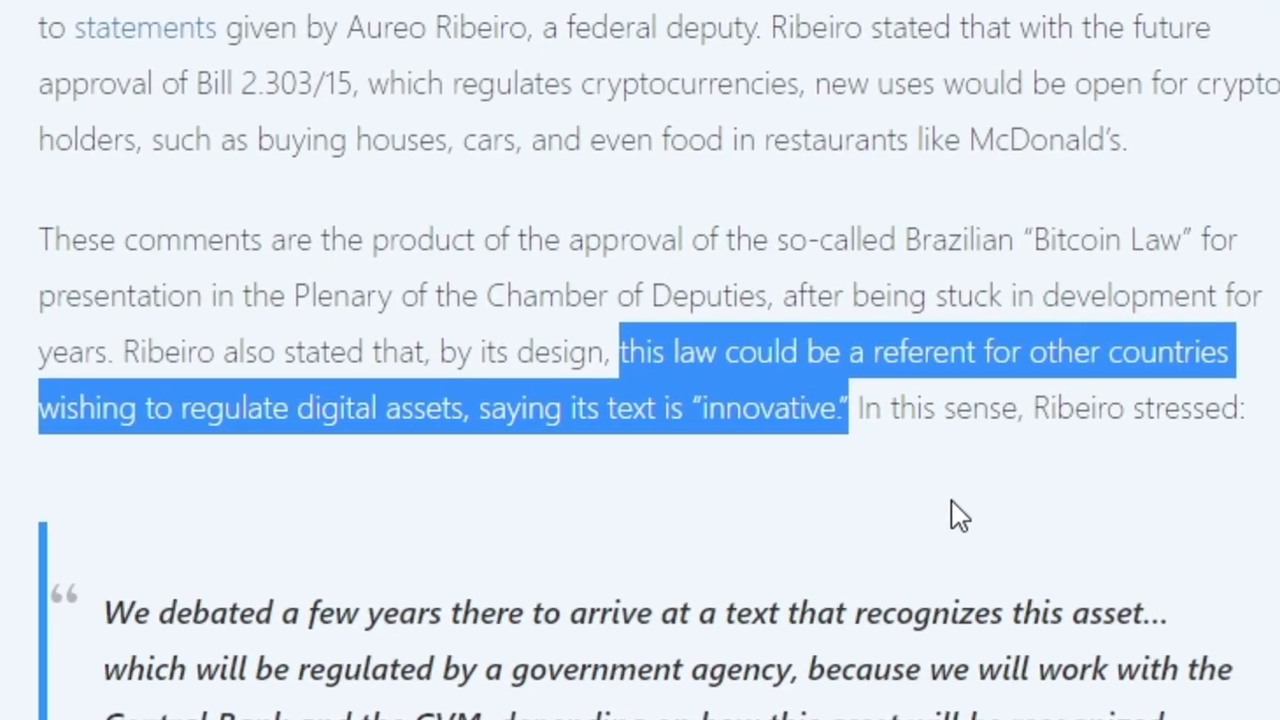
scroll("down", 3)
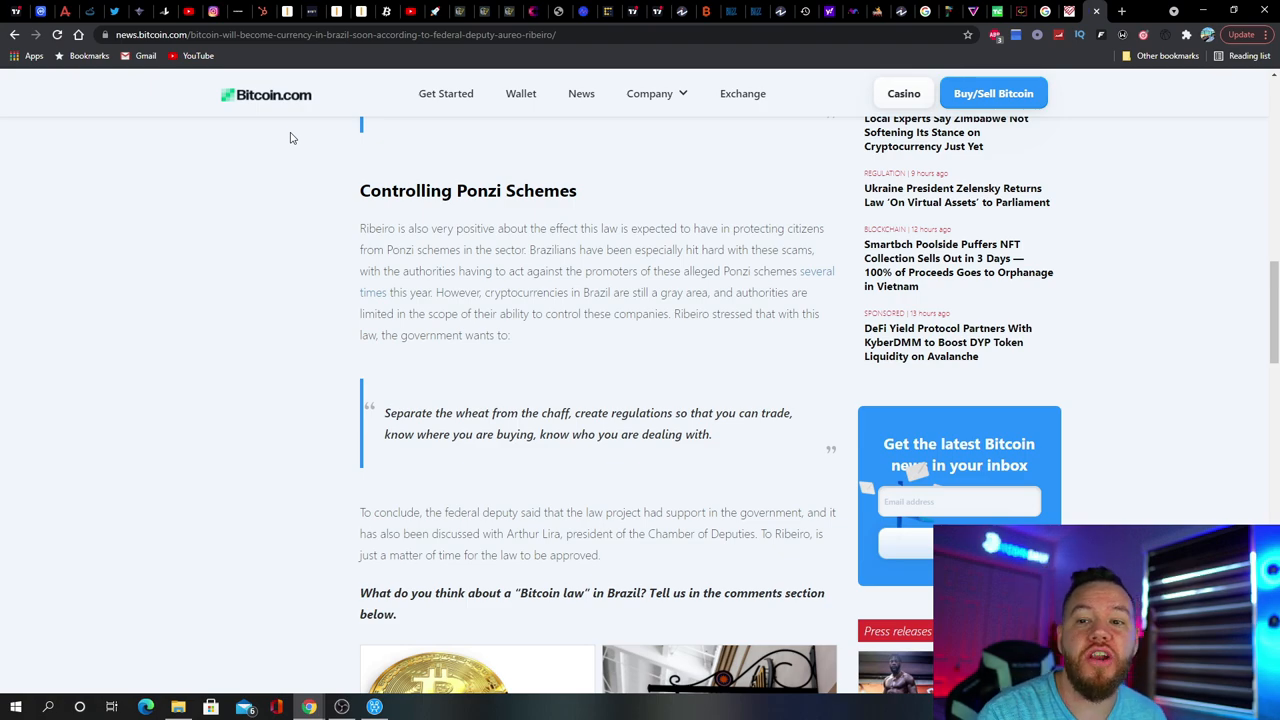
Continue to the article's closing question on a Brazil Bitcoin law, related stories and the Tanzania headline.
scroll("down", 3)
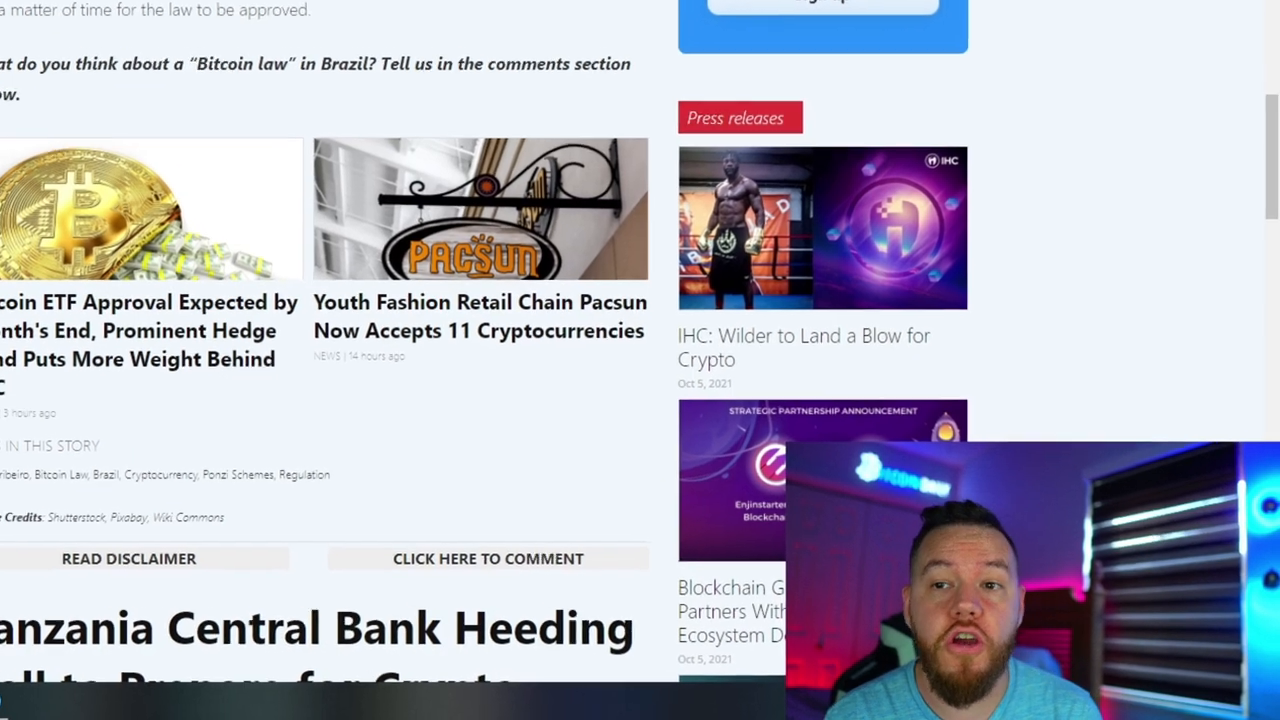
scroll("down", 3)
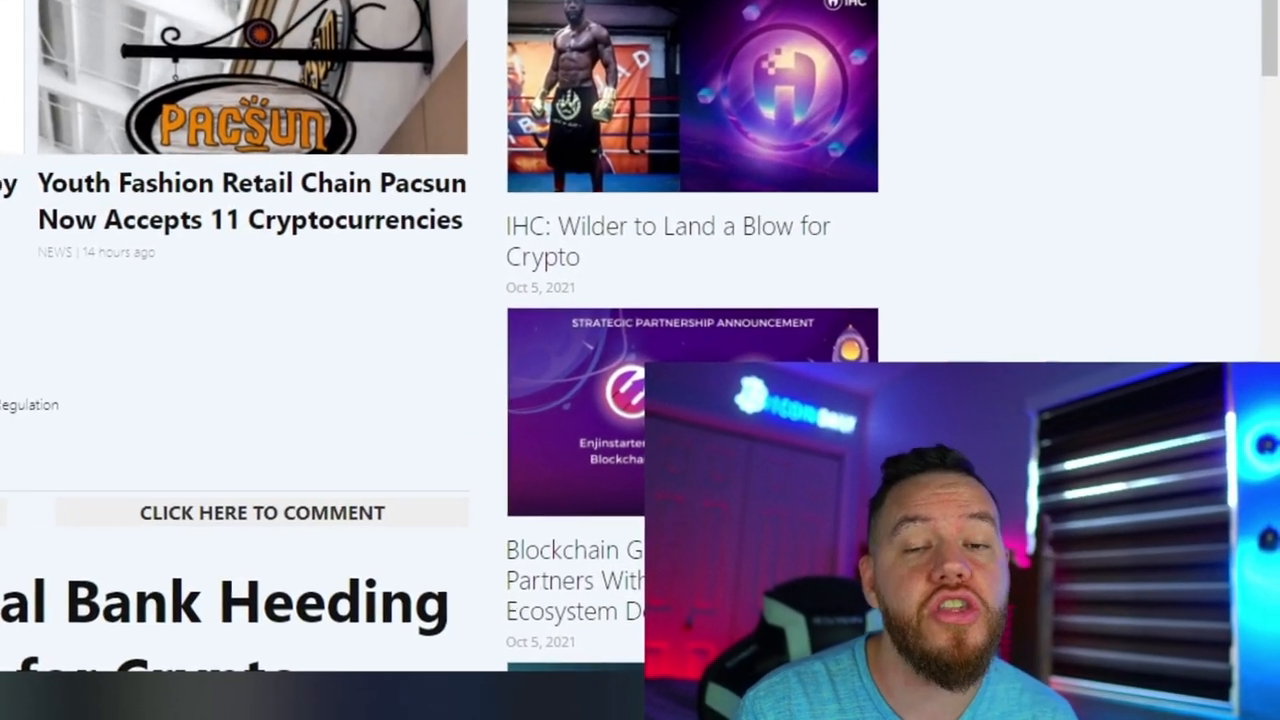
scroll("down", 3)
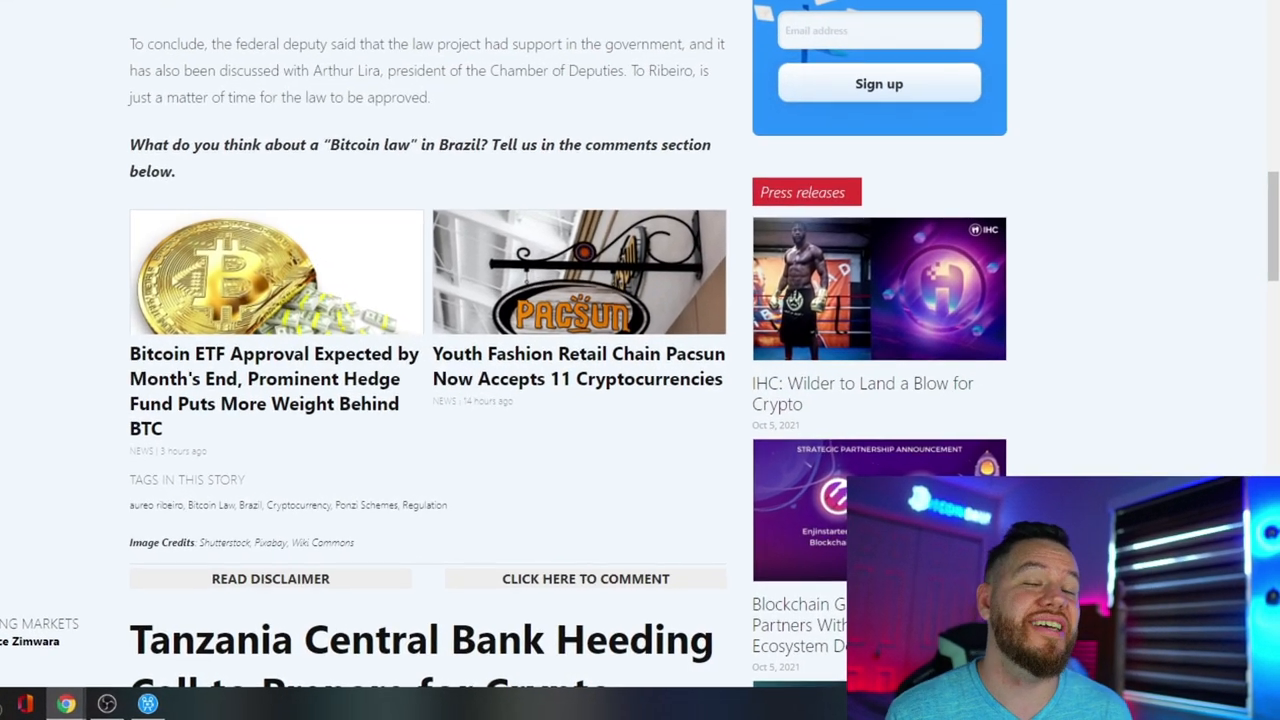
scroll("down", 3)
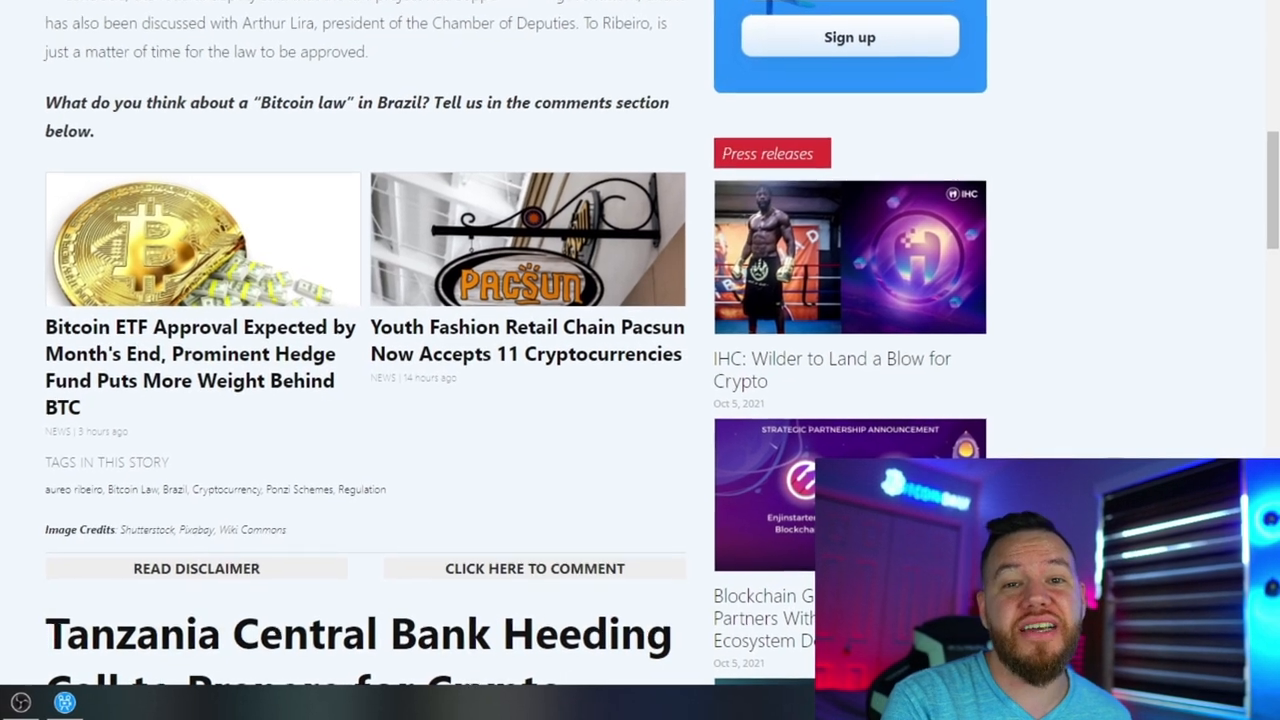
scroll("down", 3)
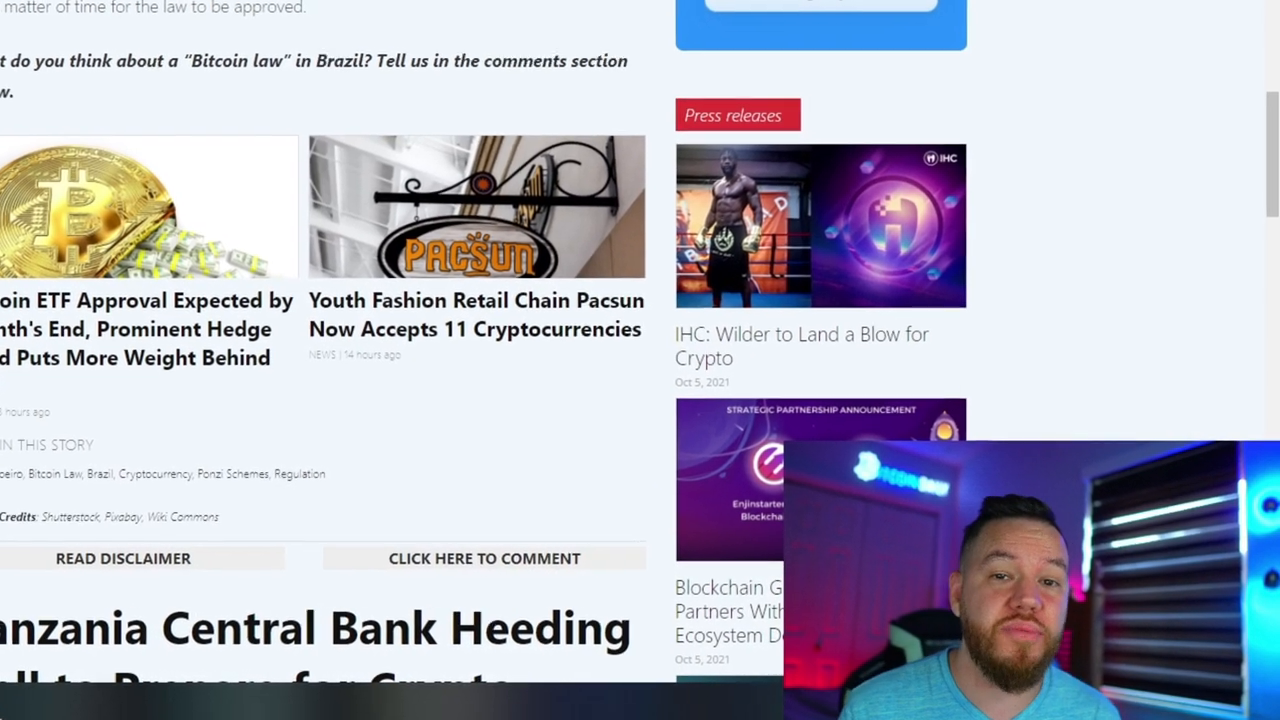